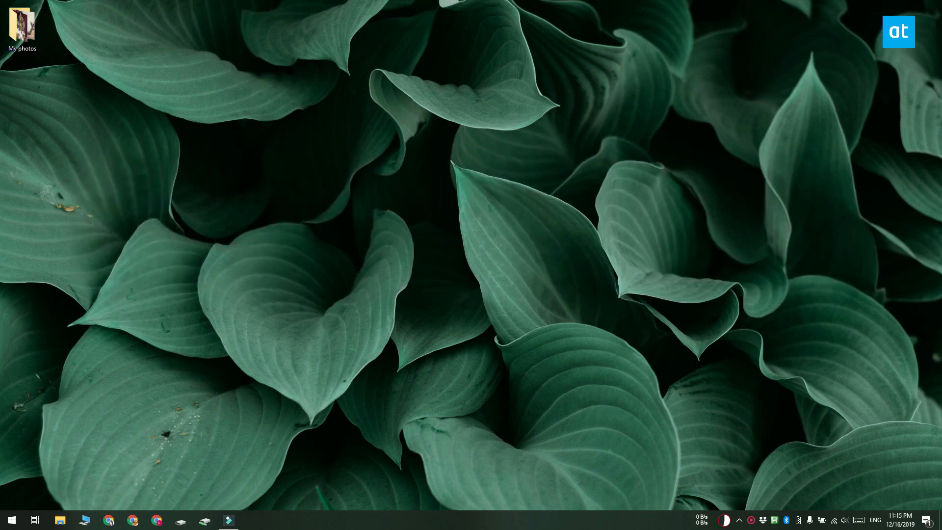
Open the My photos desktop folder and move its window higher on screen
click(23, 27)
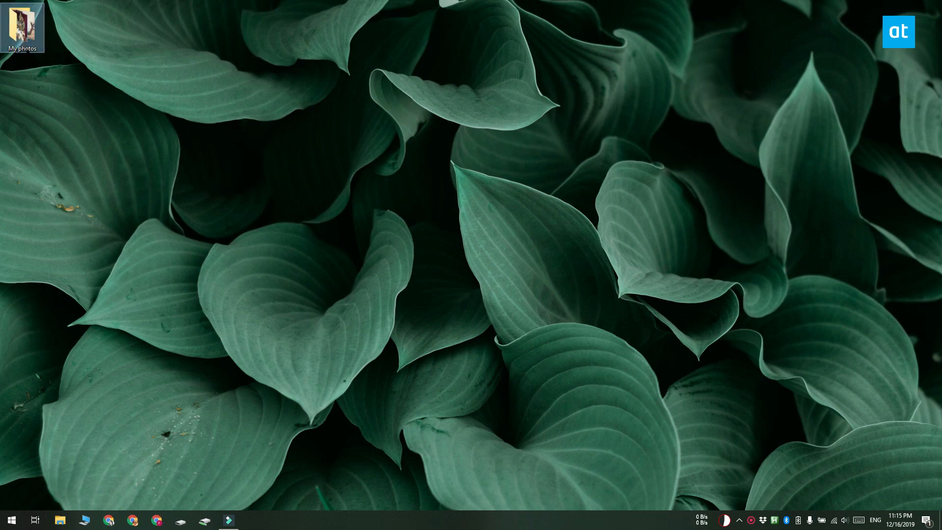
double_click(22, 28)
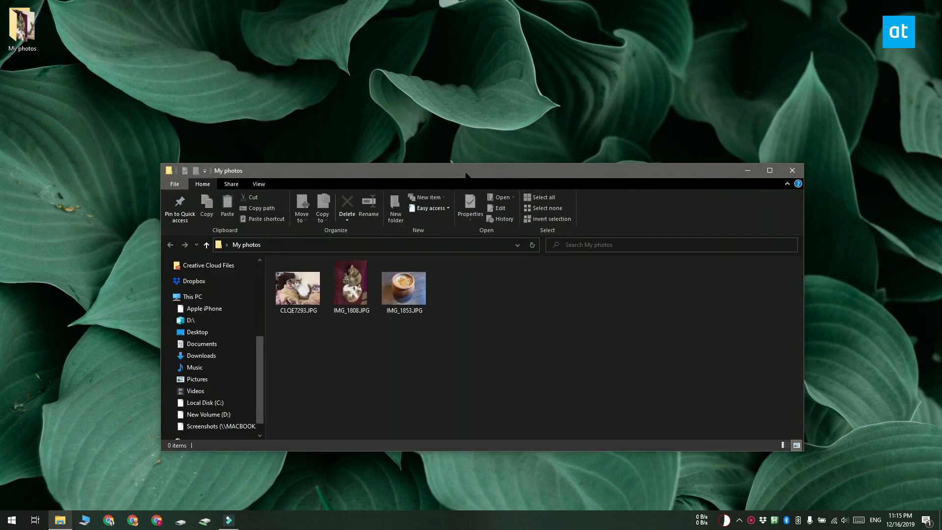
drag(467, 169, 467, 113)
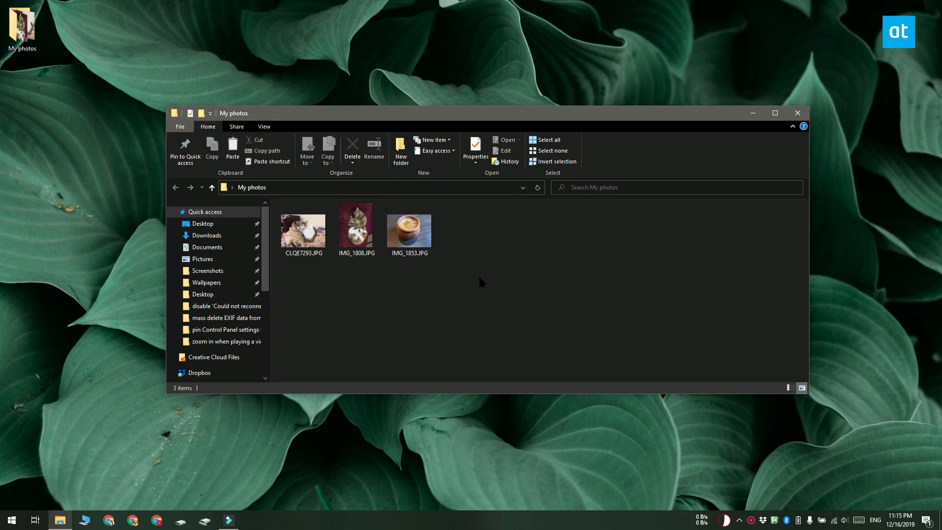
mouse_move(475, 289)
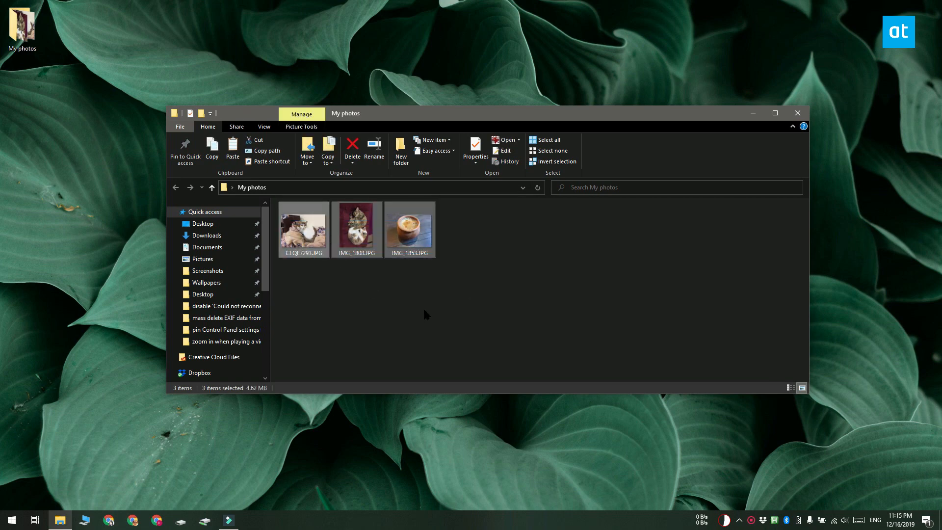
mouse_move(410, 229)
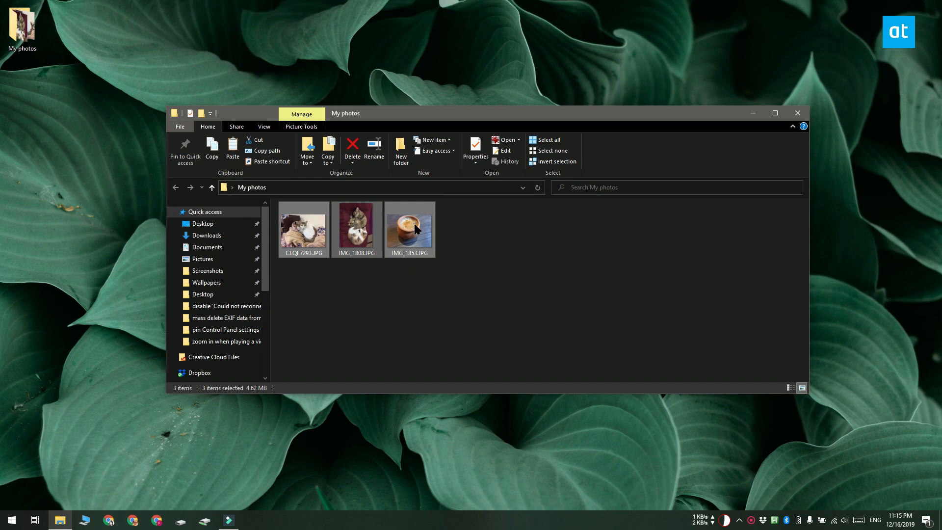
Show the combined Properties of the three selected photos on the Details page with their metadata
right_click(409, 229)
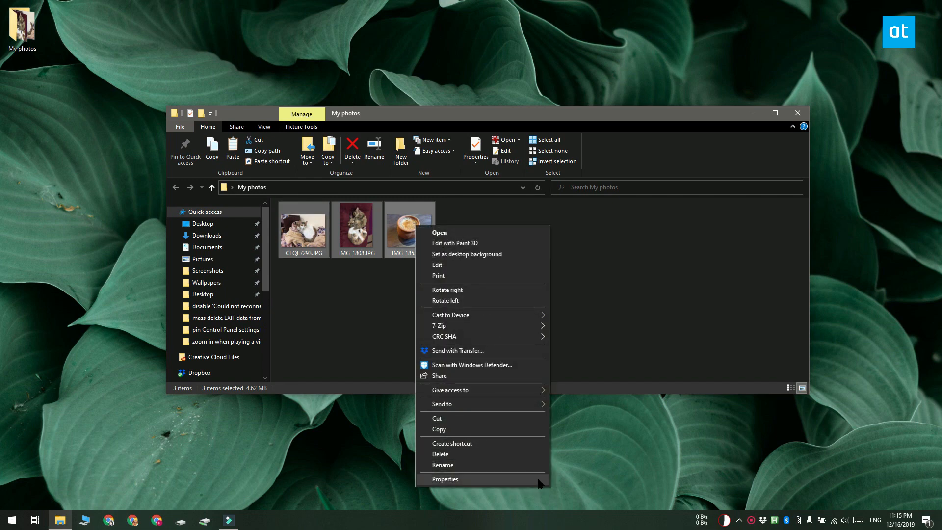
click(446, 479)
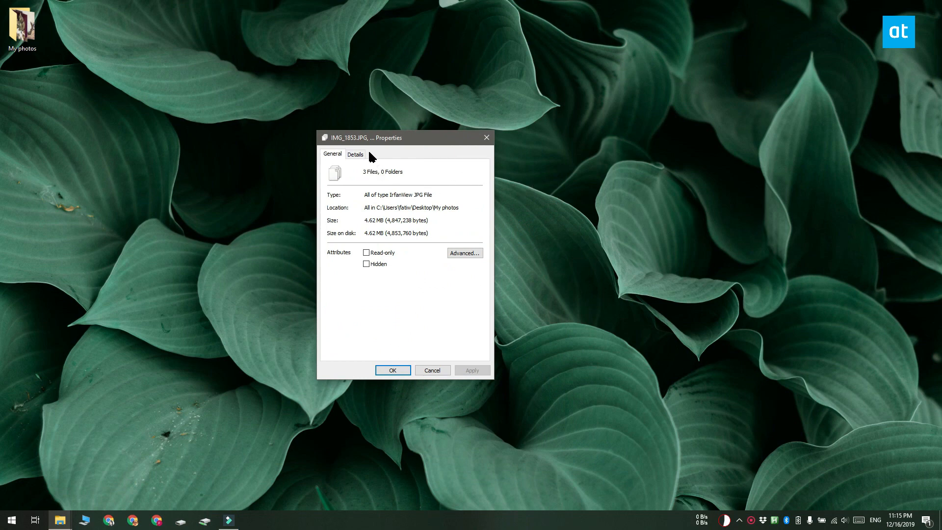
click(356, 154)
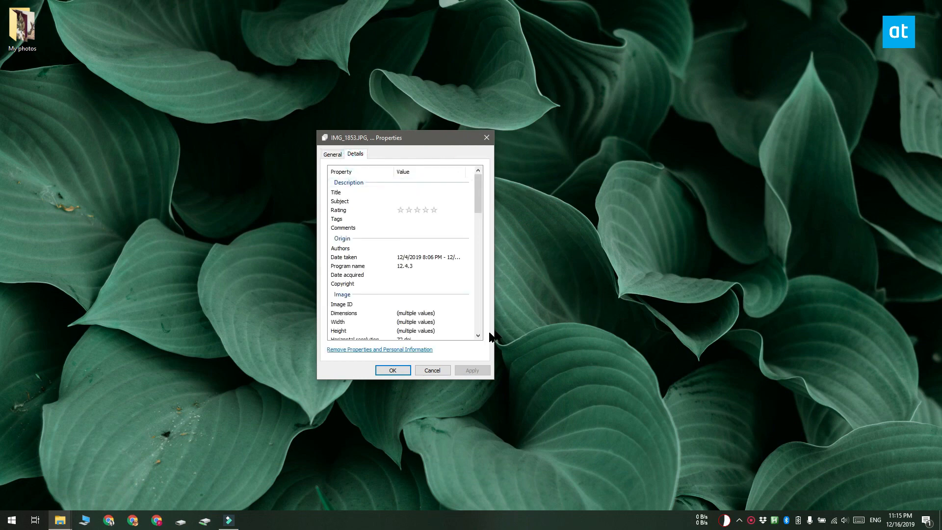
mouse_move(418, 359)
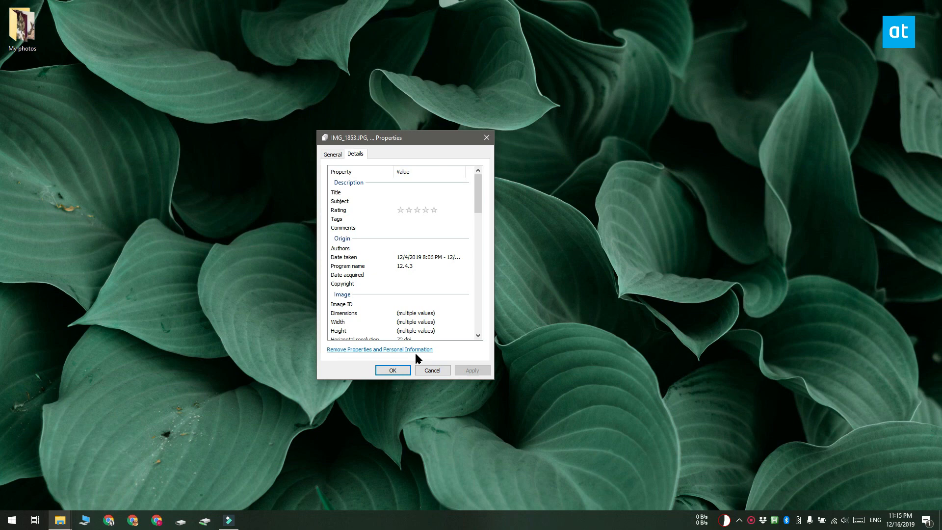
Use Remove Properties and Personal Information to create copies with all possible properties removed
click(378, 350)
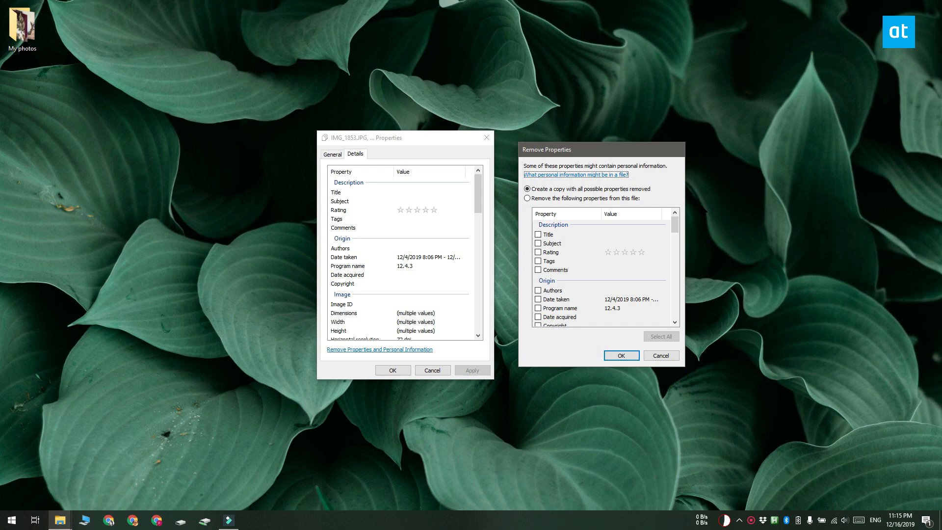
mouse_move(580, 211)
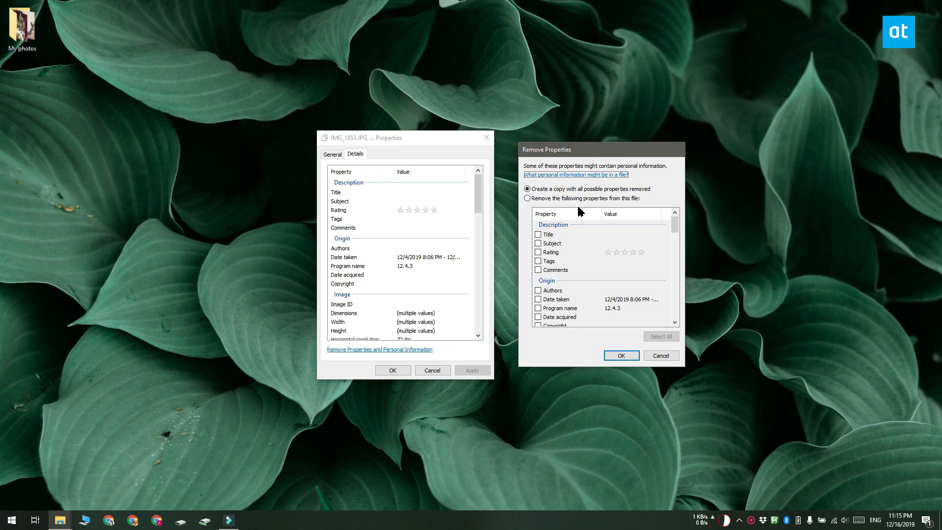
mouse_move(601, 282)
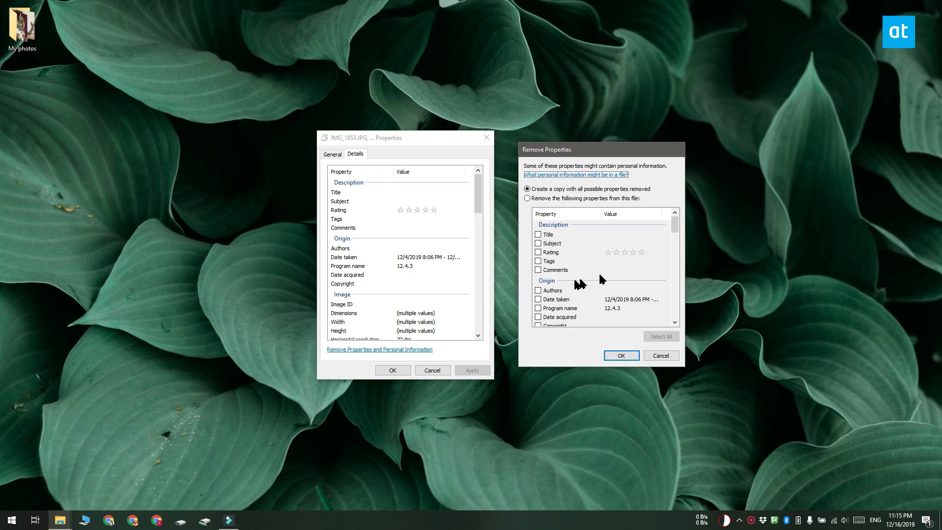
mouse_move(746, 236)
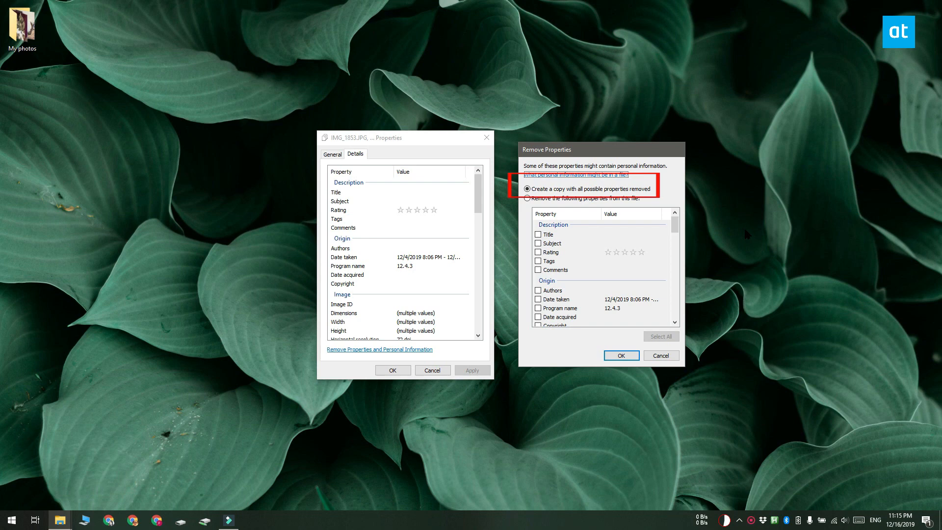
mouse_move(616, 359)
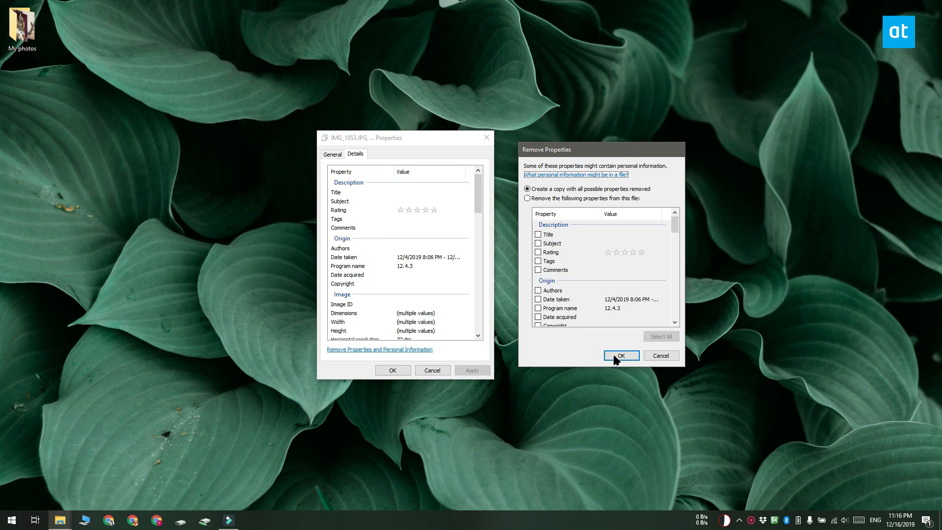
click(620, 356)
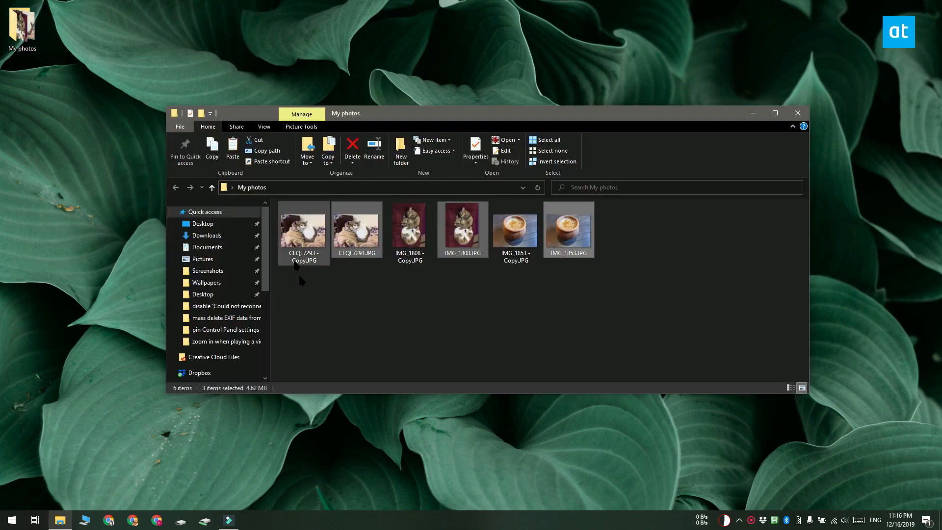
Check CLQE7293.JPG's Details to confirm the original still lists Apple iPhone 6 camera data
click(356, 230)
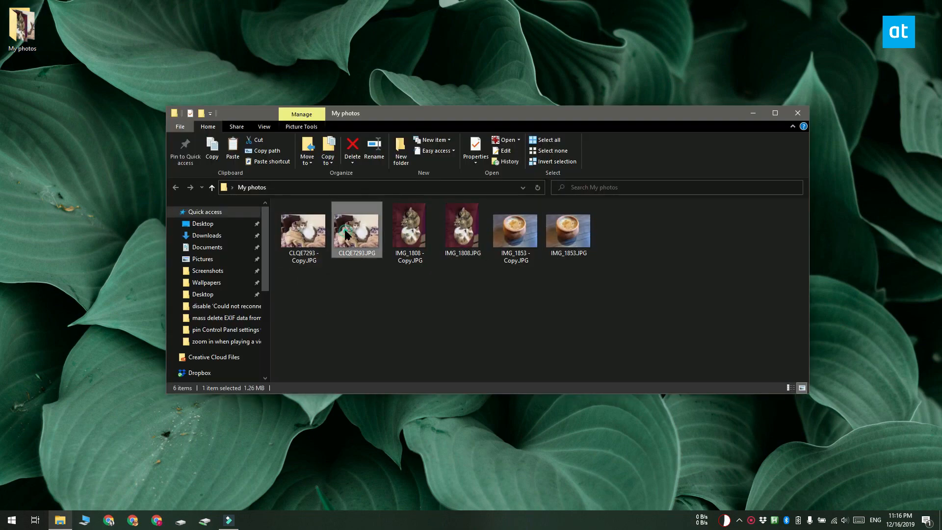
click(475, 149)
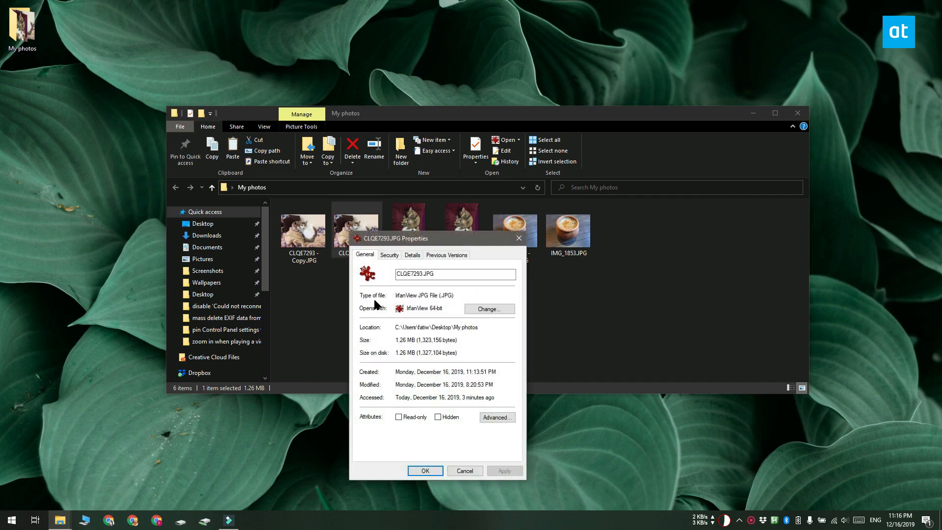
click(412, 255)
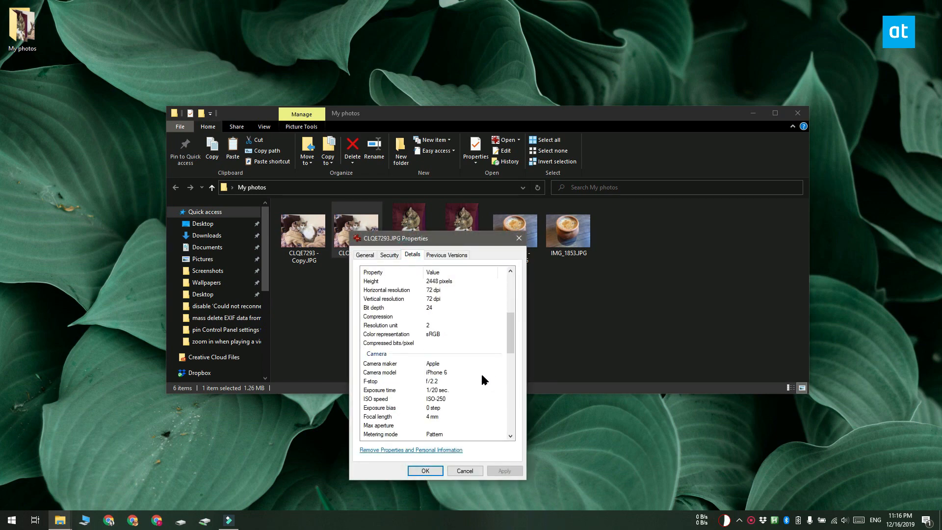
scroll(down, 3)
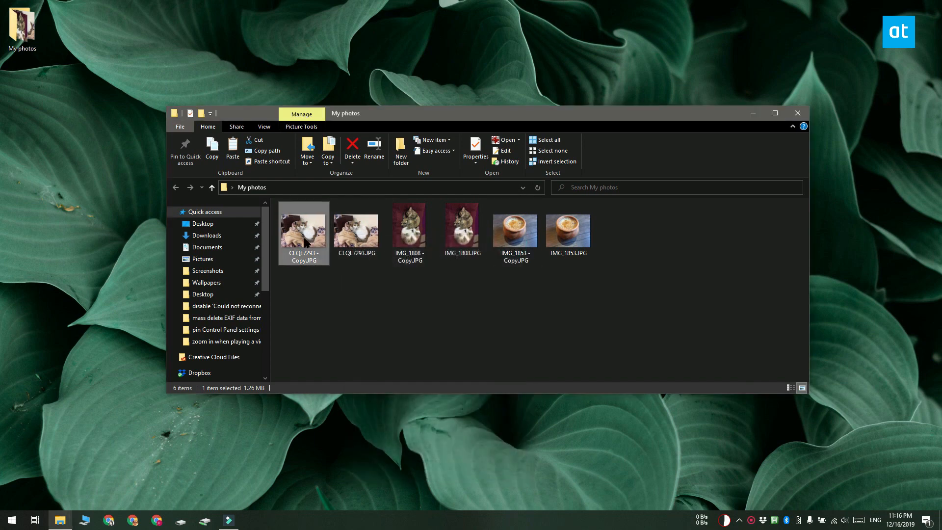
Review CLQE7293 - Copy.JPG's Details, scrolling through its now-empty camera fields
click(474, 148)
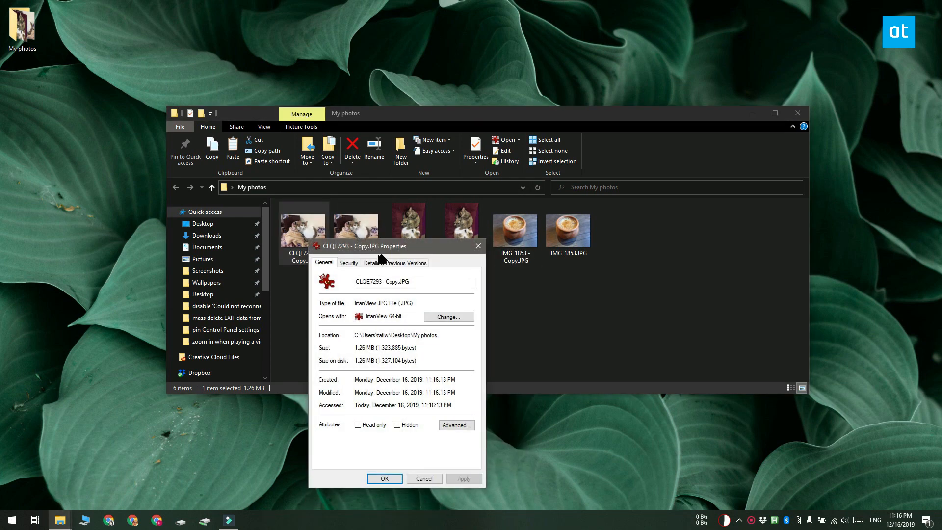
click(371, 263)
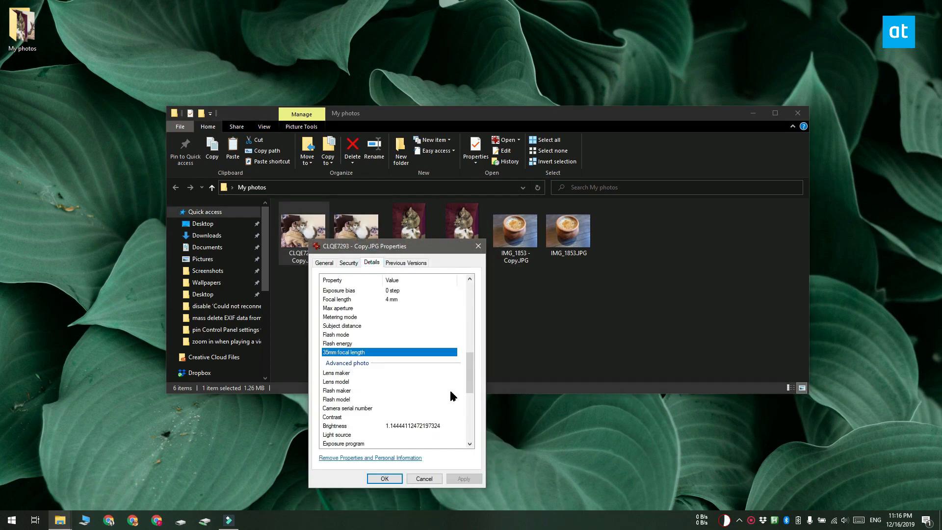
scroll(down, 3)
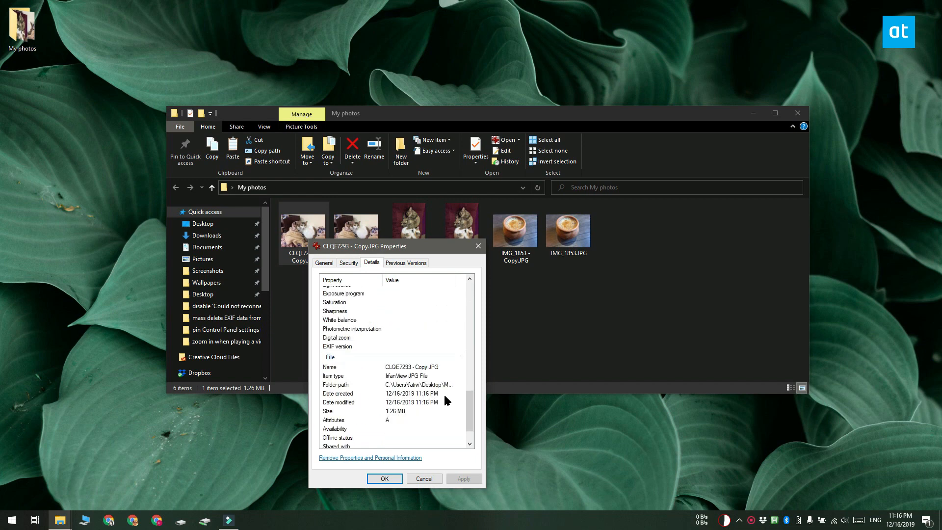
scroll(down, 3)
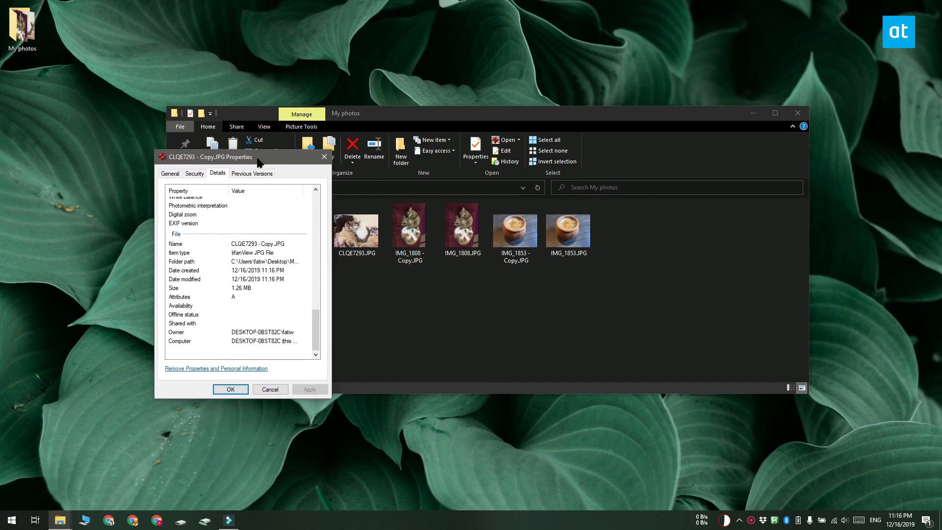
Bring up CLQE7293.JPG's Details beside the copy's to compare its Apple iPhone 6 data
right_click(356, 232)
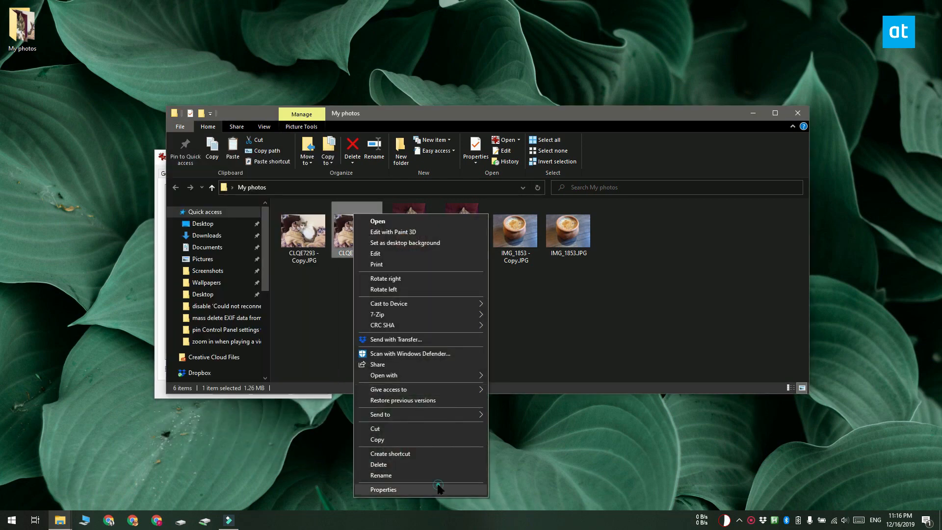
click(383, 489)
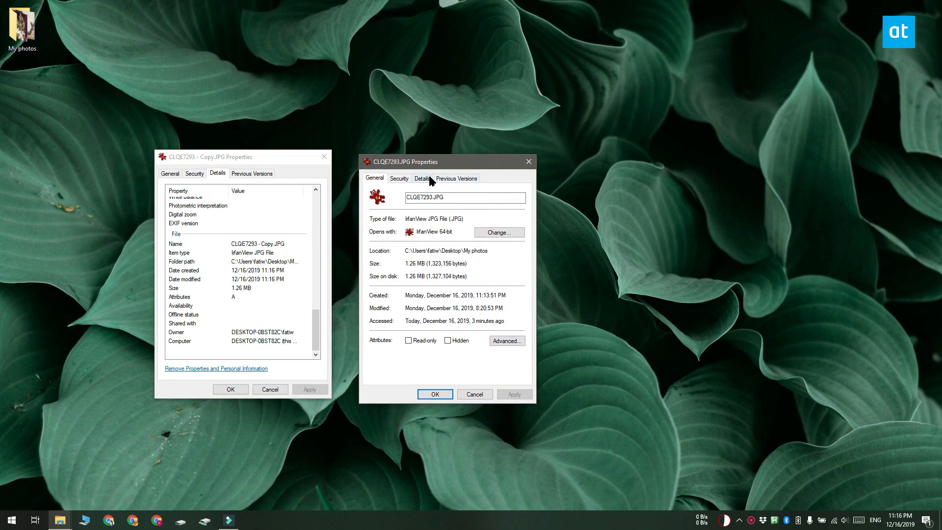
click(421, 177)
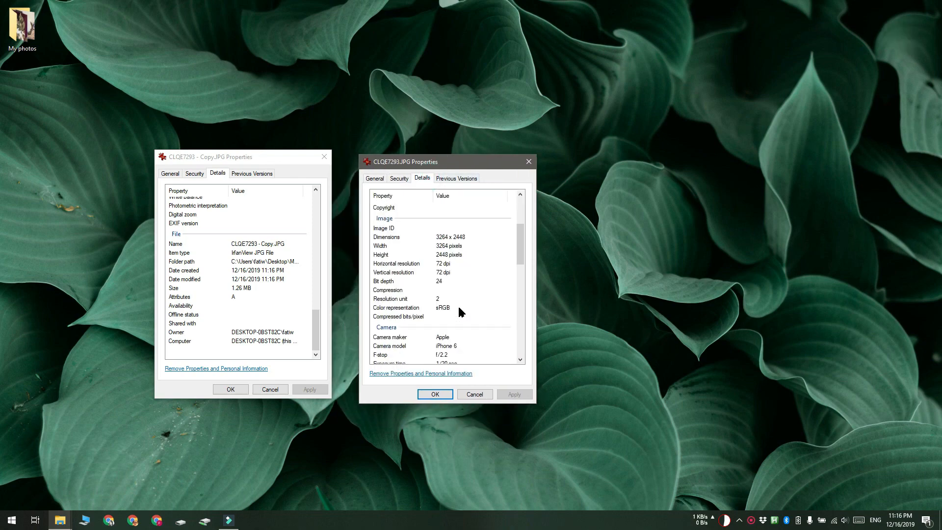